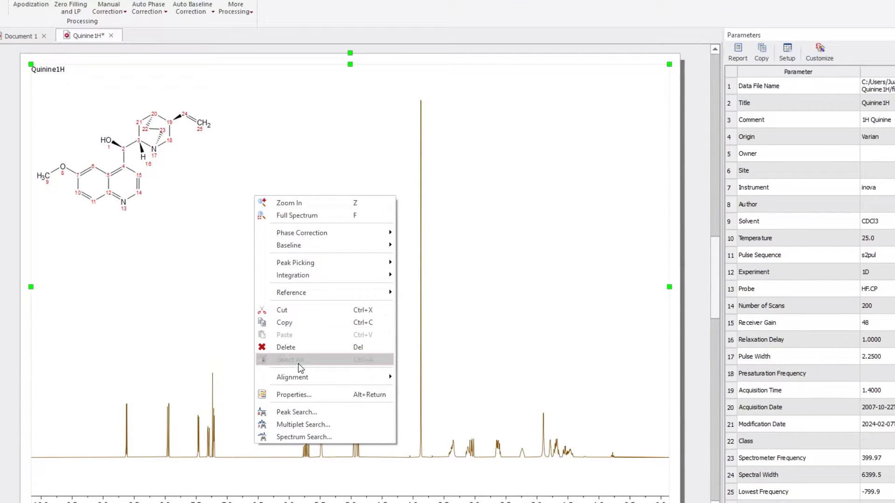
Bring up the spectrum's Properties showing the NMR Spectrum General title Format
left_click(294, 395)
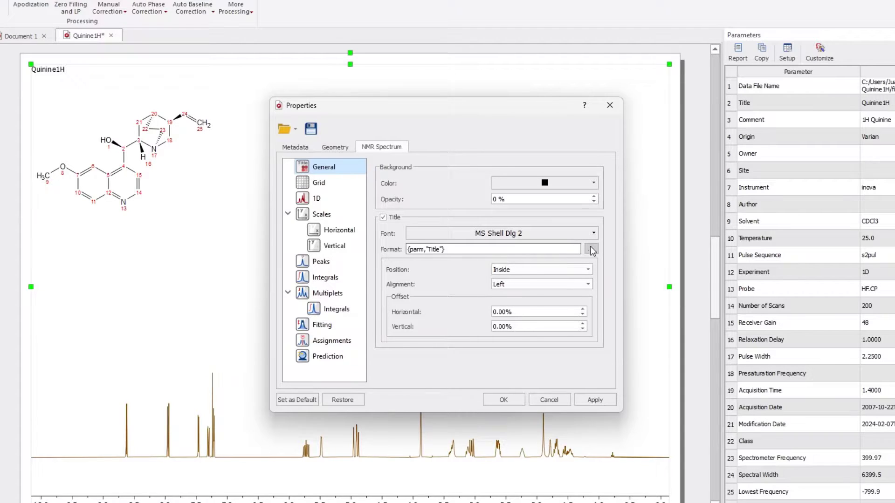
In the Macro Editor, append a line break and a Spectrometer Frequency parameter after the Title parameter
left_click(592, 249)
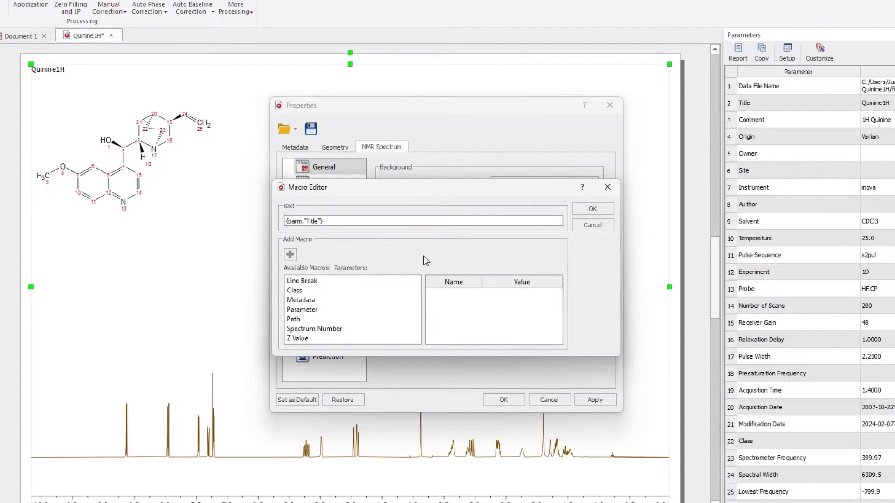
left_click(302, 281)
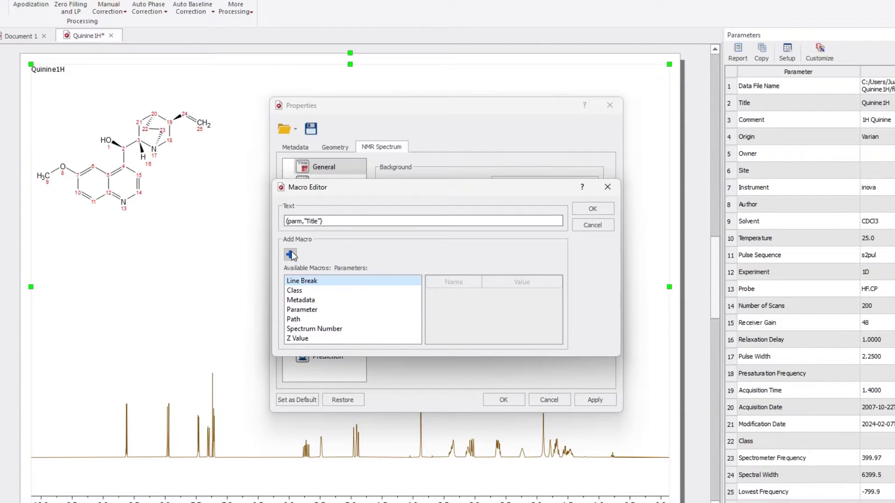
left_click(290, 254)
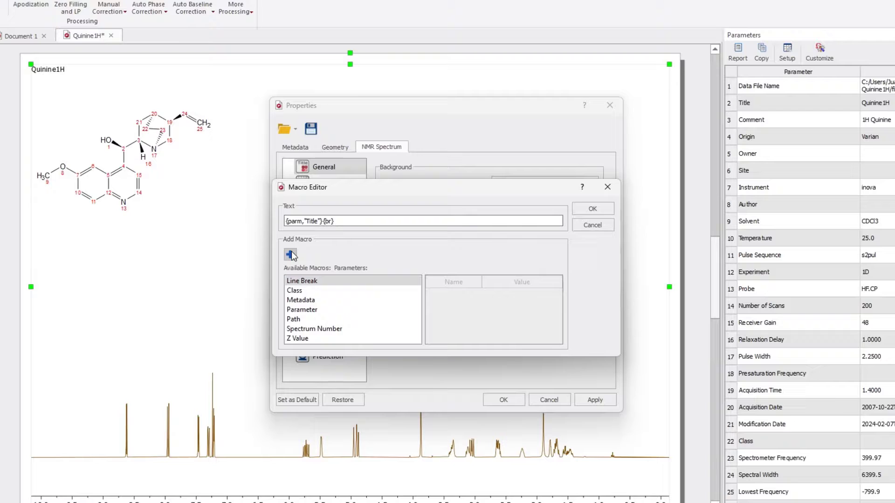
left_click(301, 309)
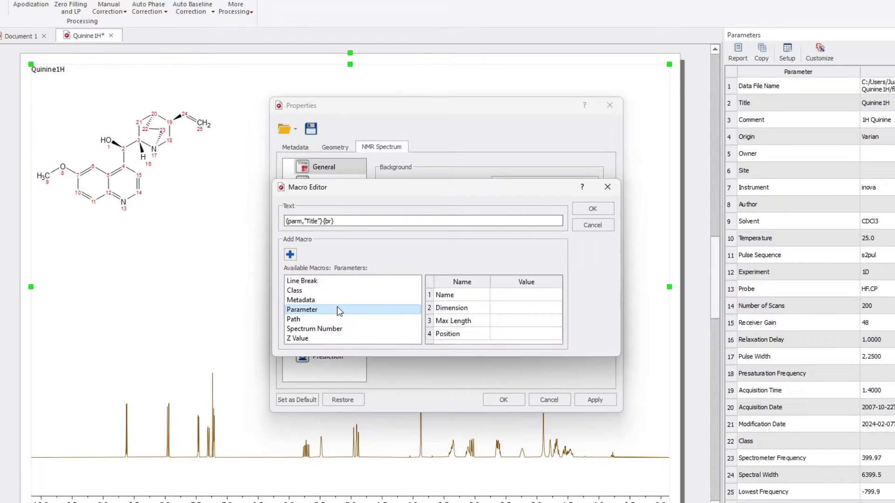
left_click(289, 254)
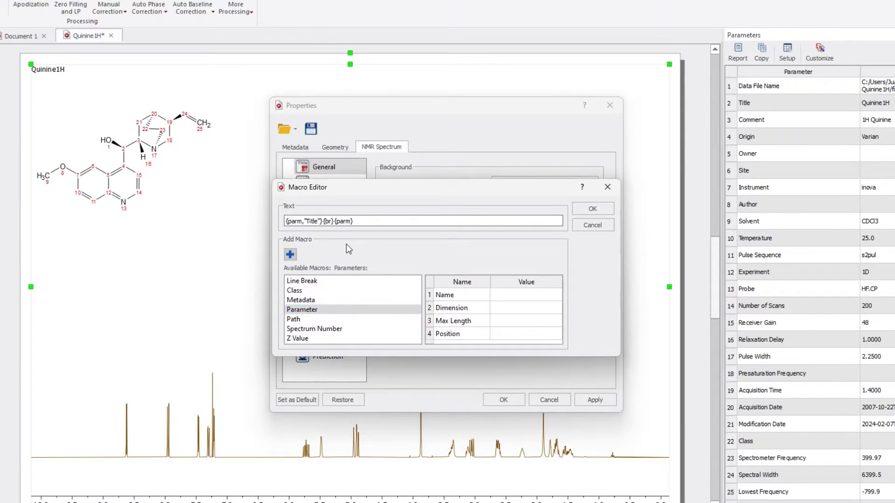
mouse_move(358, 260)
type(", \"Spectrometer Frequency\"")
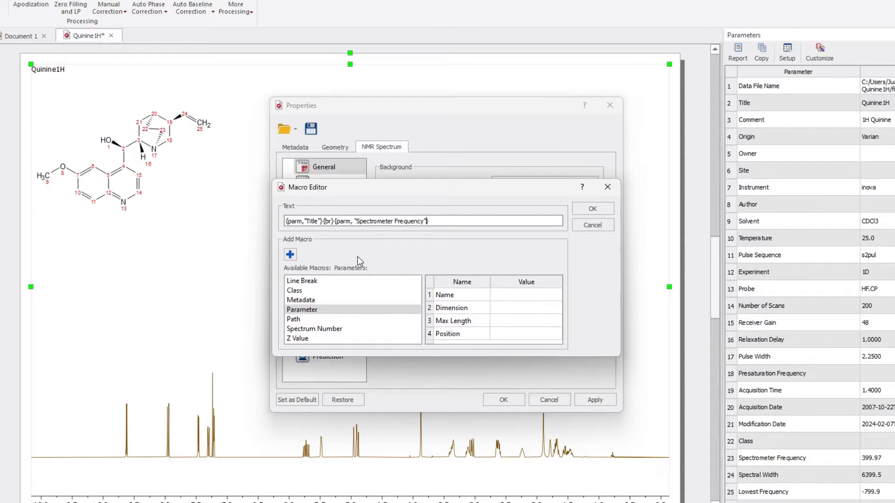
Append a second line break and the Solvent parameter, then accept the title format
left_click(290, 254)
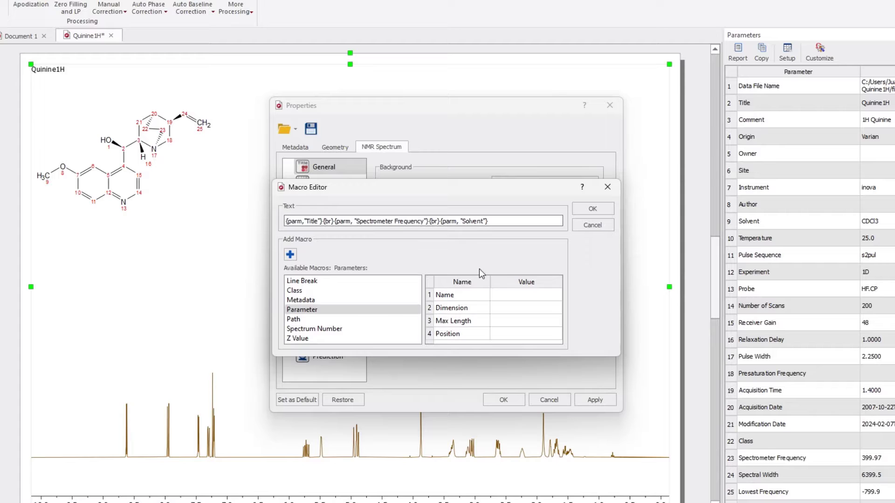
left_click(593, 208)
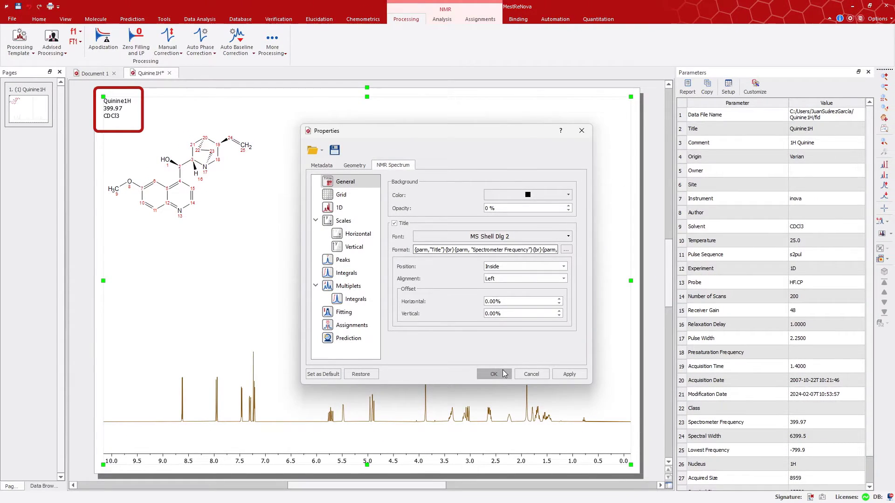
Apply the properties so the title reads Quinine1H, 399.97 and CDCl3 on three lines
left_click(492, 374)
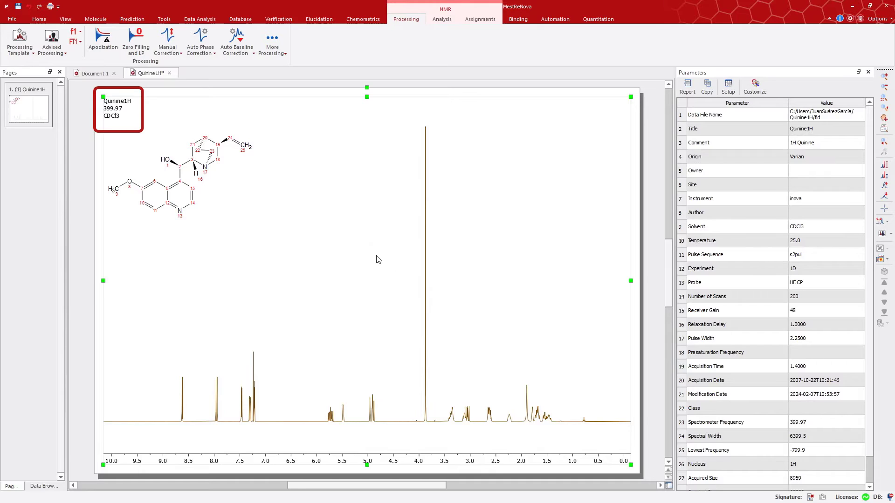
mouse_move(329, 241)
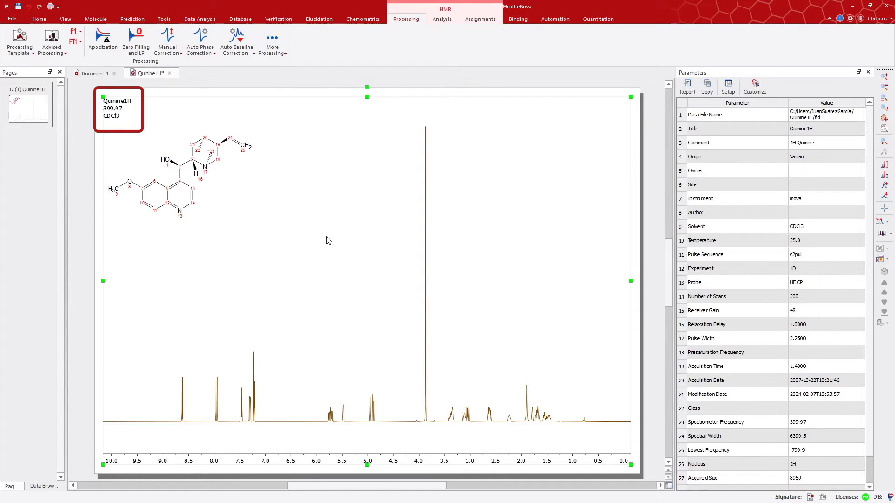